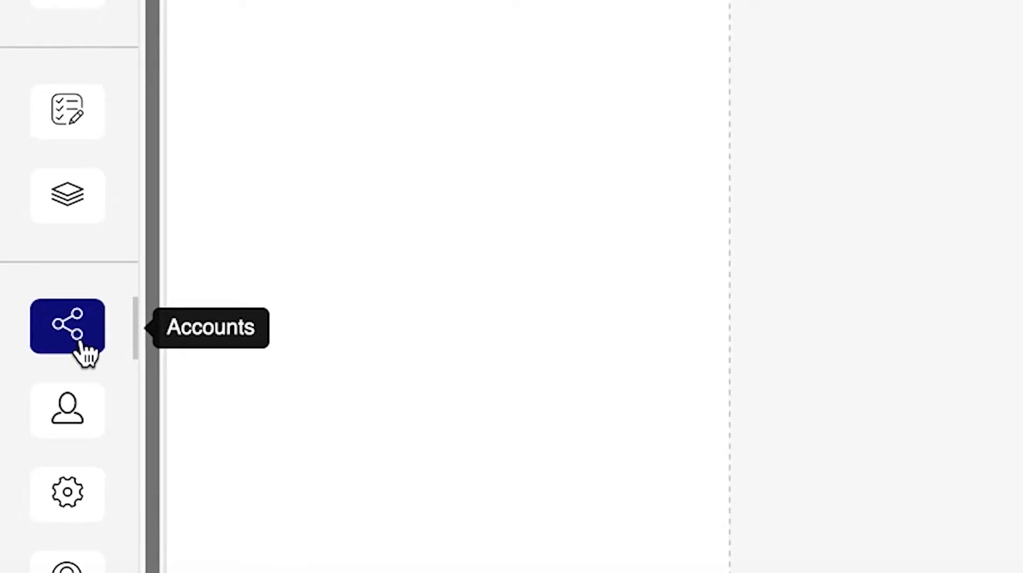
Go to Manage Accounts, listing the connected adventuresofquirky Instagram account
left_click(66, 328)
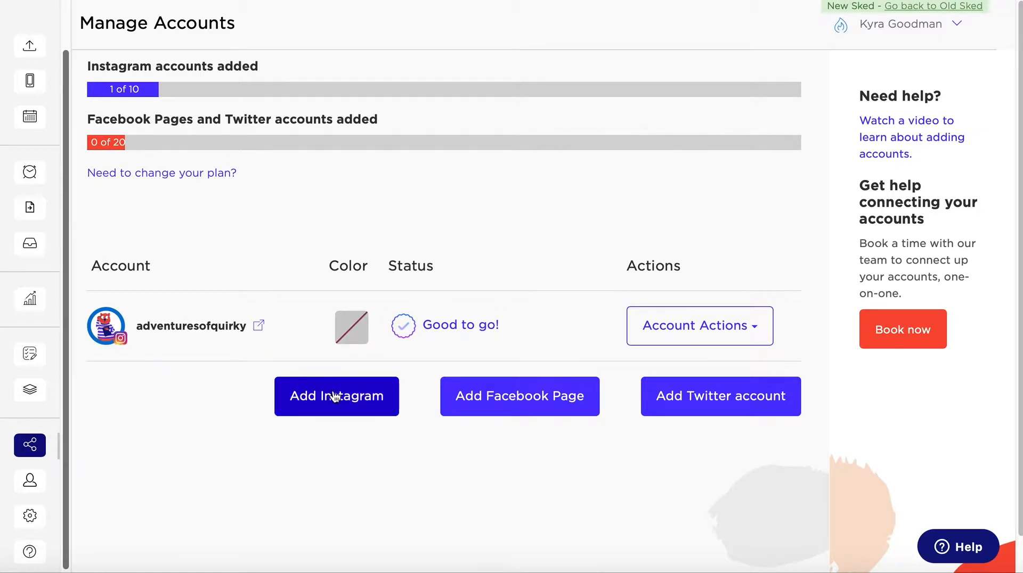
mouse_move(520, 396)
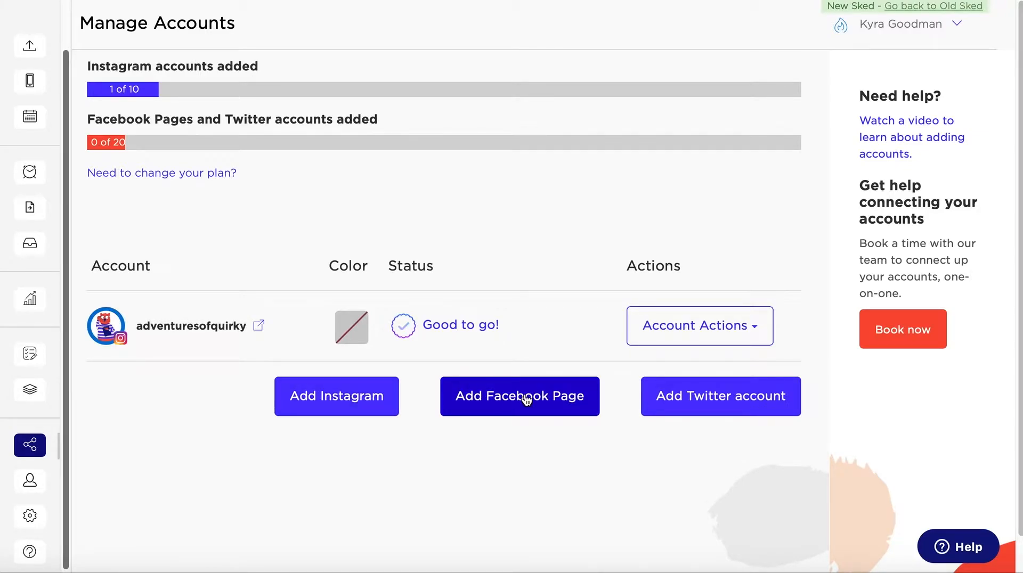
mouse_move(418, 397)
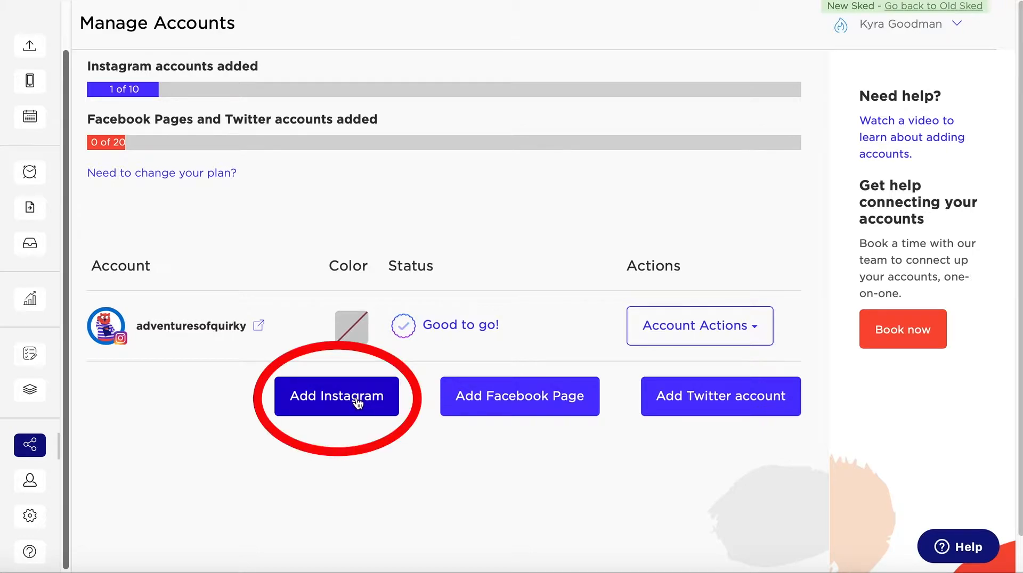
Begin adding an Instagram account and submit the username getskedsocial for lookup
left_click(337, 396)
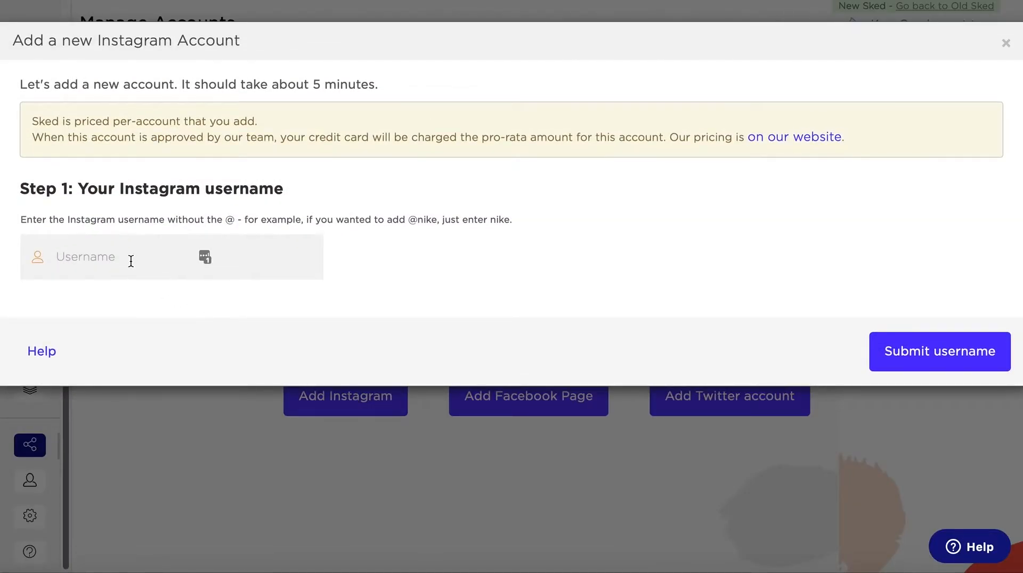
mouse_move(205, 257)
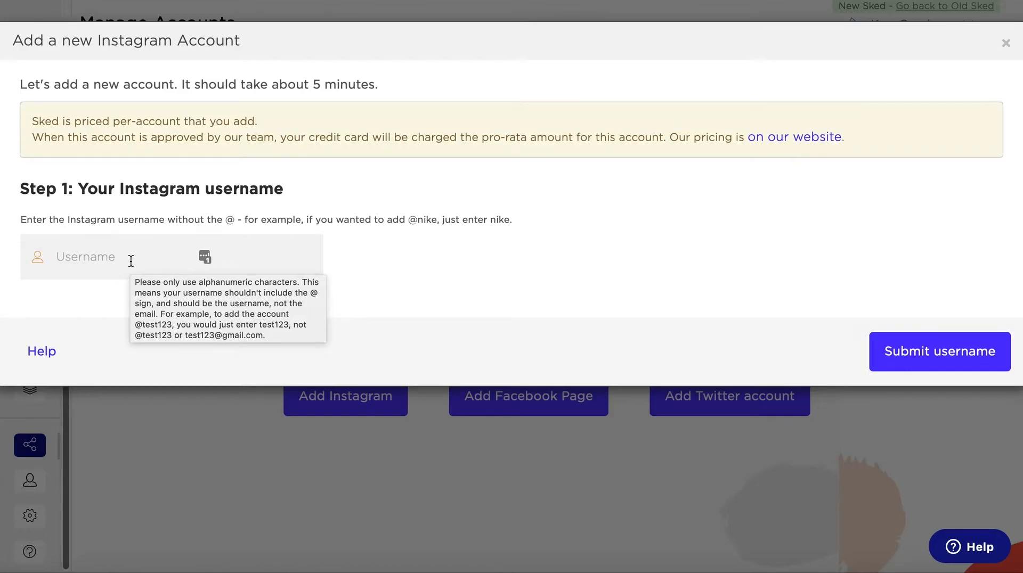
type("getske")
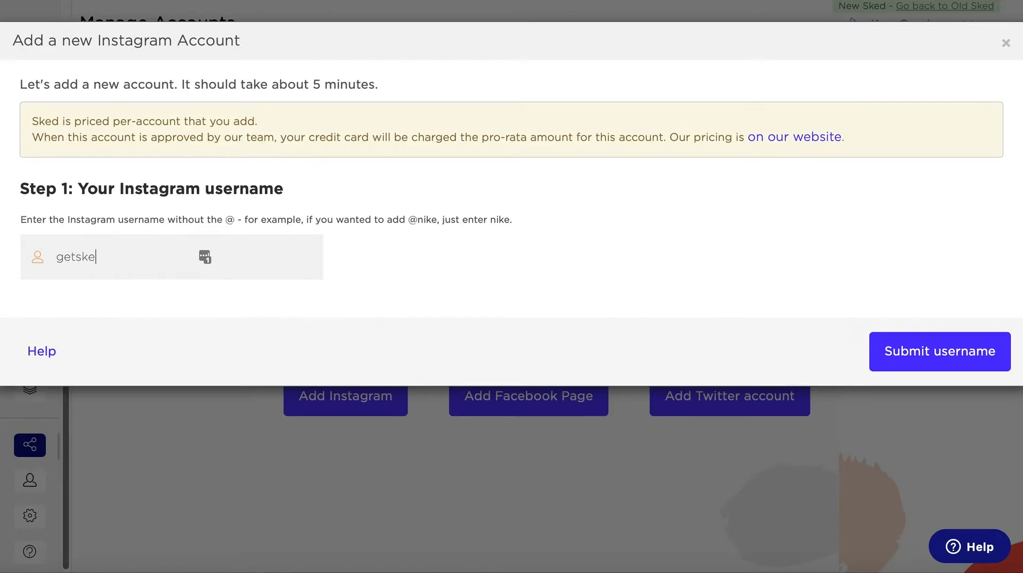
left_click(940, 350)
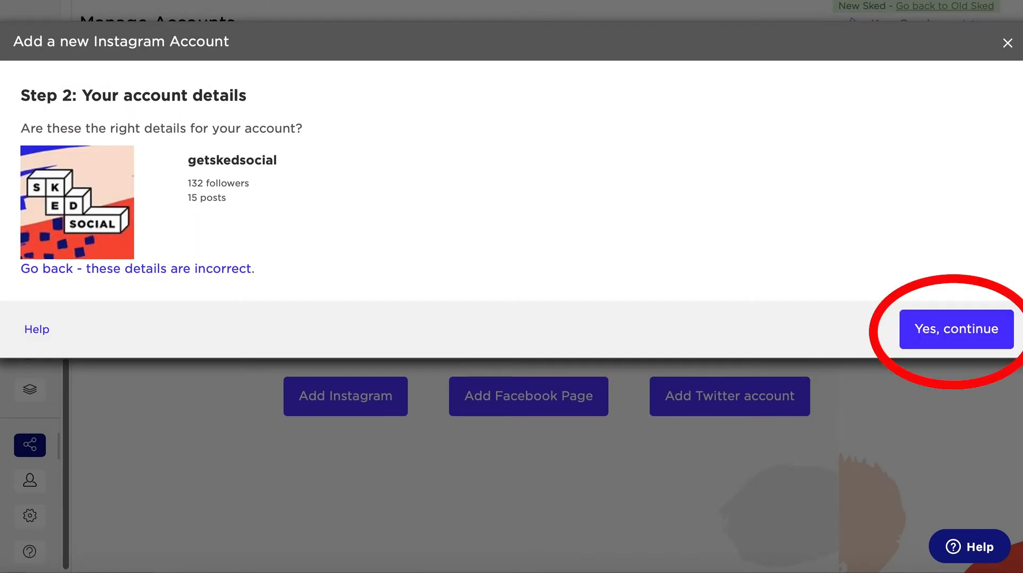
mouse_move(68, 172)
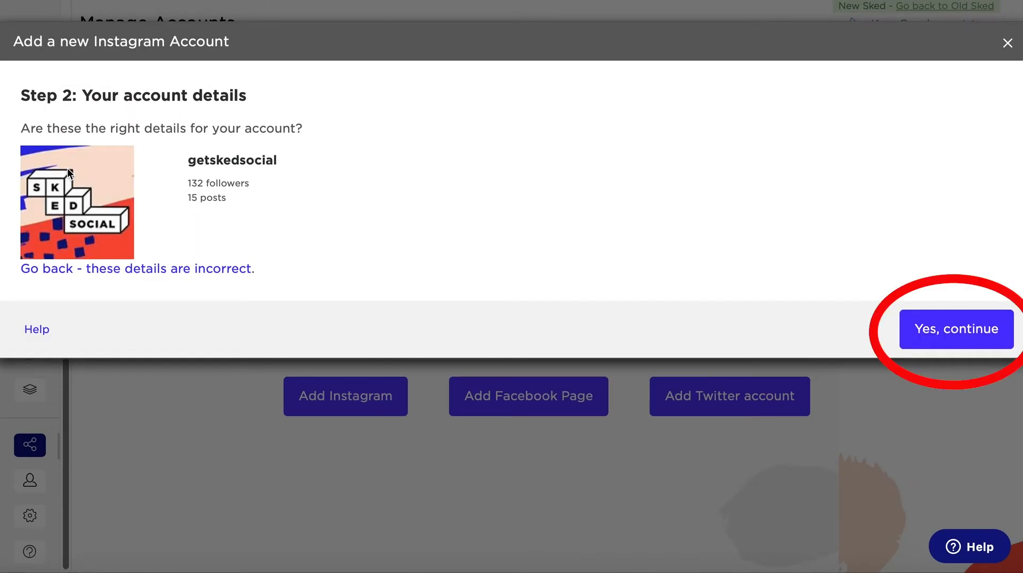
Confirm getskedsocial's details, enter its password and submit it to begin verification
left_click(956, 328)
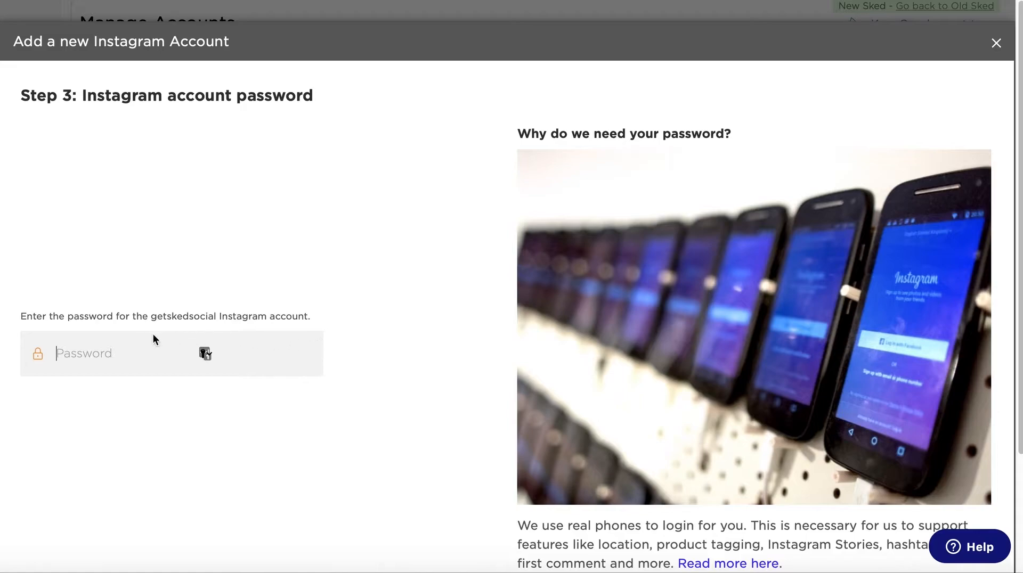
type("••")
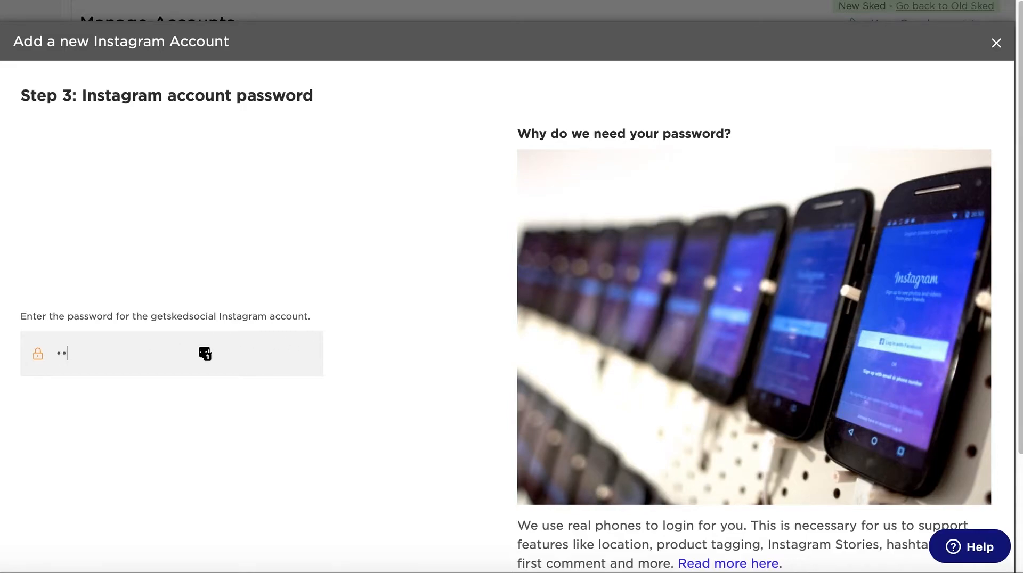
type("password")
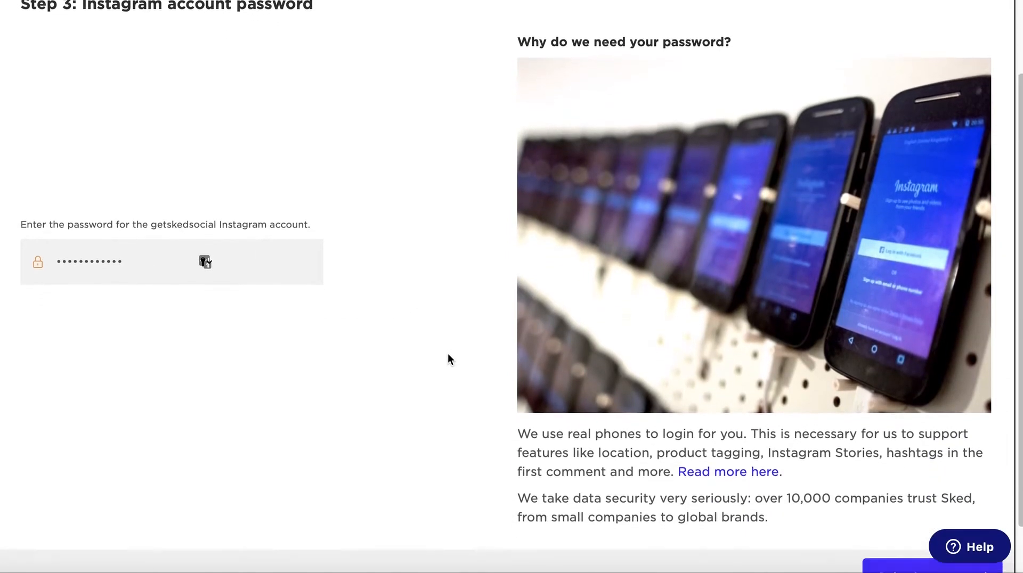
scroll("down", 3)
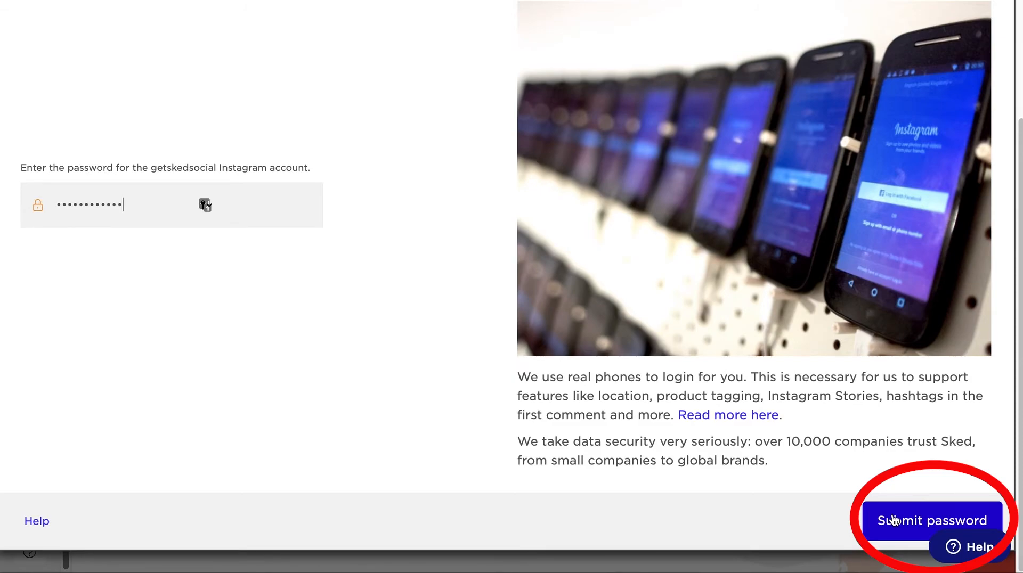
left_click(932, 520)
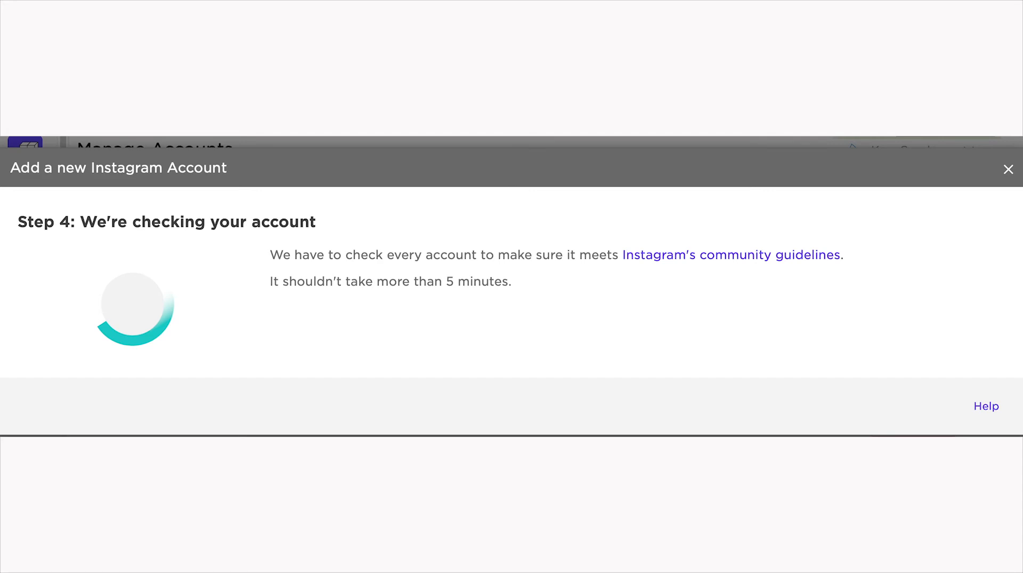